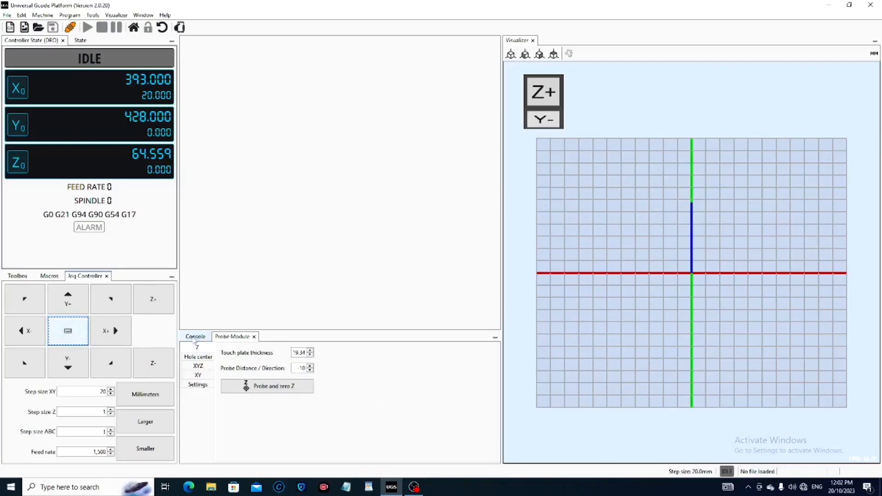
pyautogui.moveTo(195, 336)
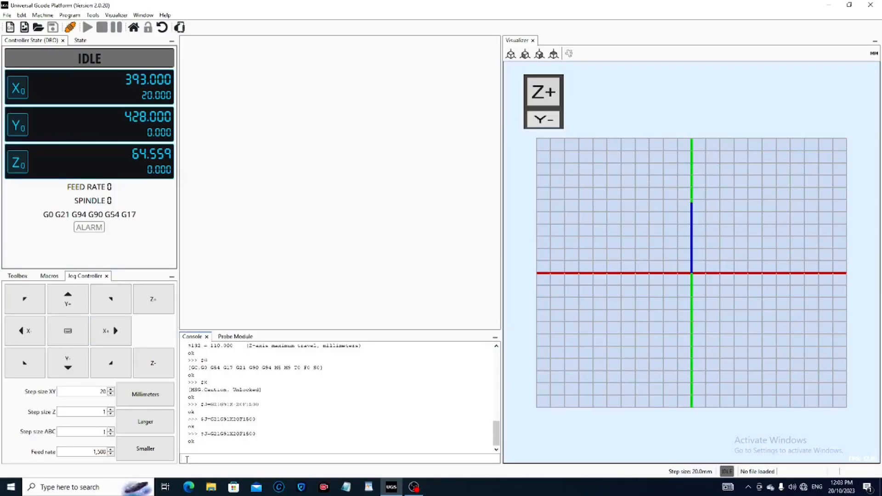
# Step: Query the controller with $$ to list the GRBL settings in the console
pyautogui.write('$$')
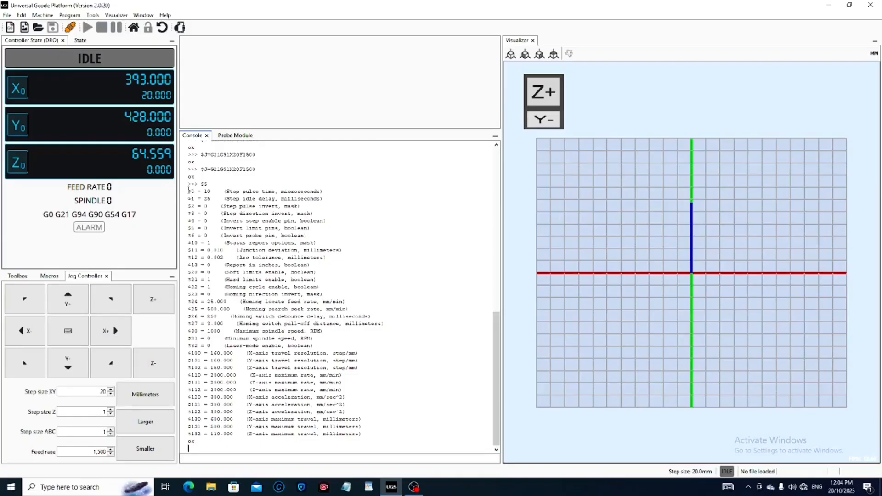
# Step: Select and copy the $0–$132 settings lines from the console output
pyautogui.moveTo(190, 191); pyautogui.dragTo(223, 397)
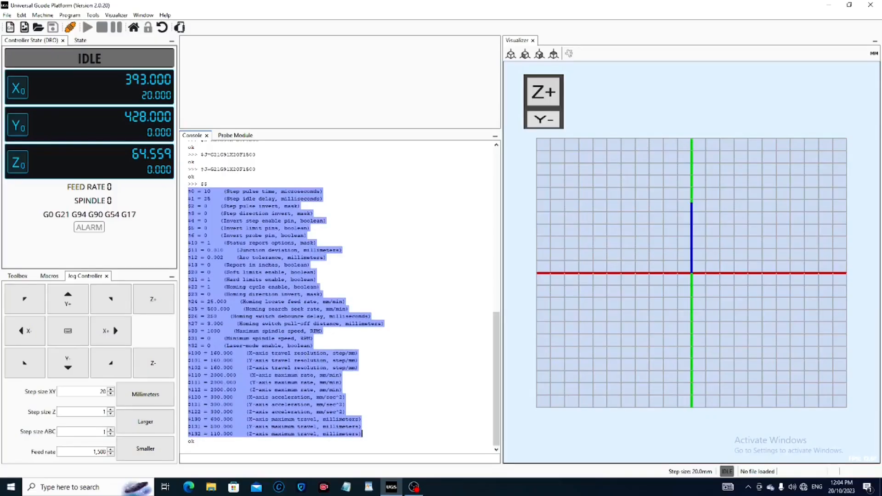
pyautogui.rightClick(281, 337)
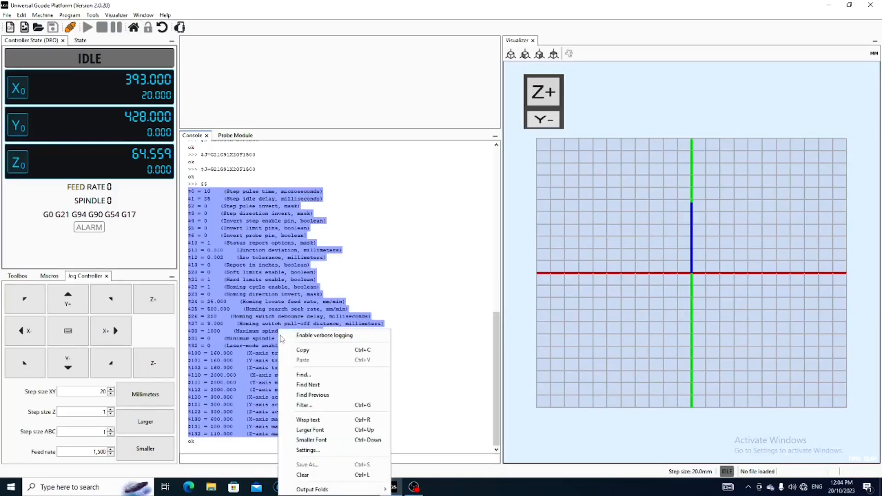
pyautogui.click(346, 338)
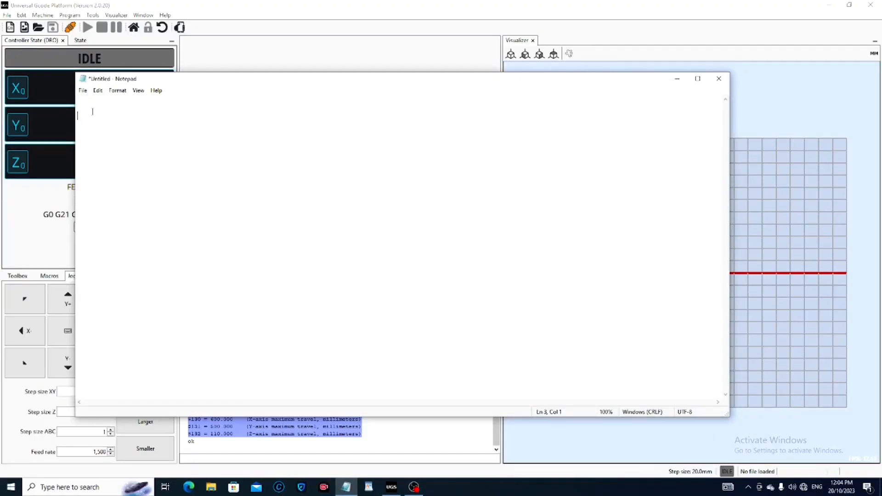
# Step: Paste the copied GRBL settings into the blank untitled Notepad document
pyautogui.rightClick(81, 118)
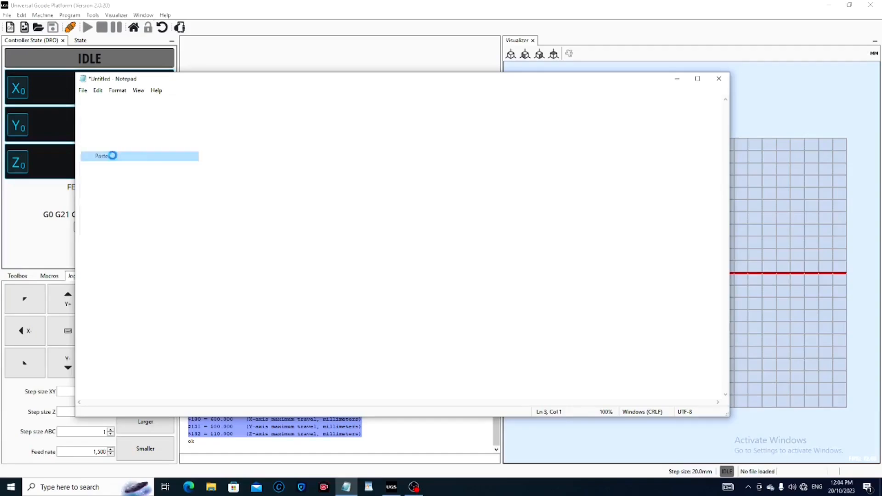
pyautogui.click(102, 155)
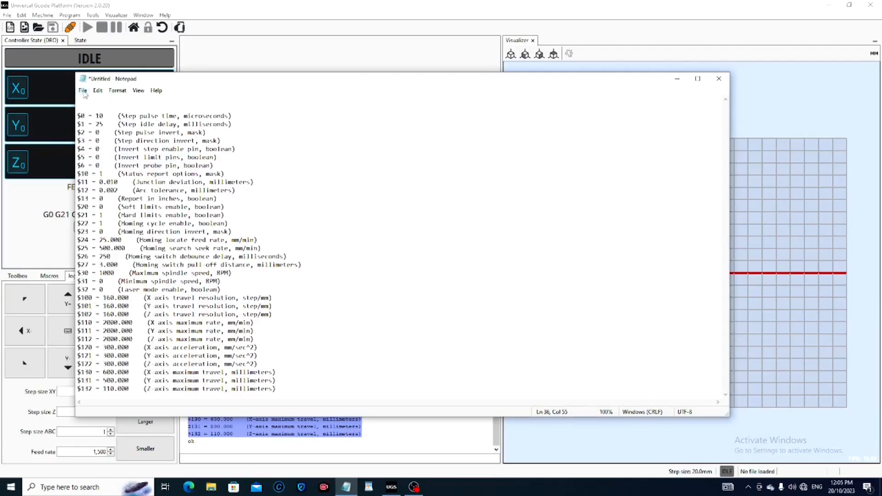
pyautogui.click(83, 90)
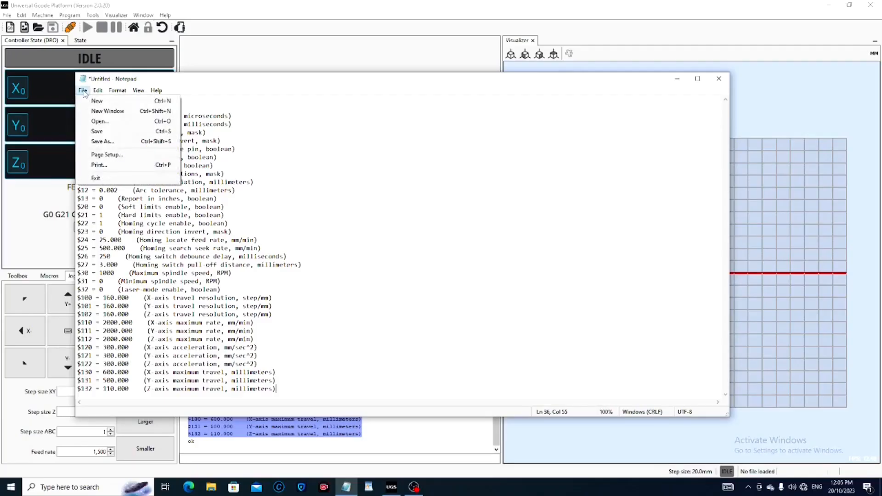
# Step: Save the settings as 'UGS 6050 CNC' on the Desktop, then close Notepad
pyautogui.click(82, 90)
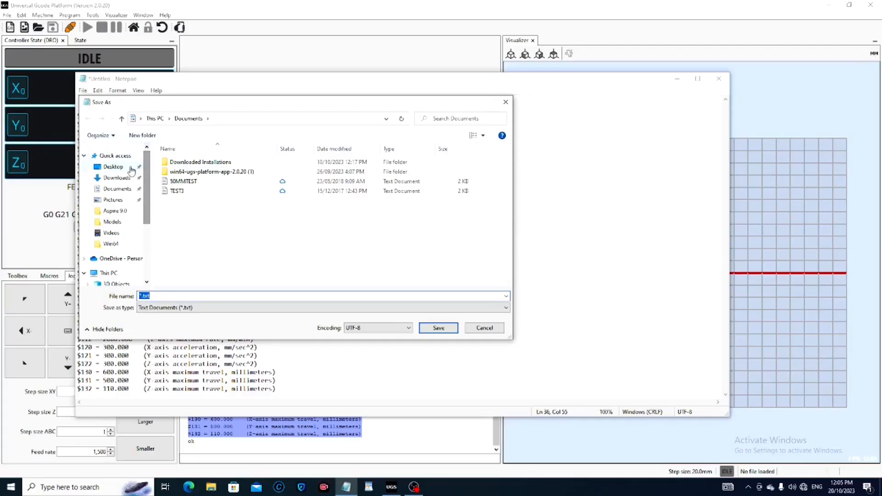
pyautogui.click(113, 166)
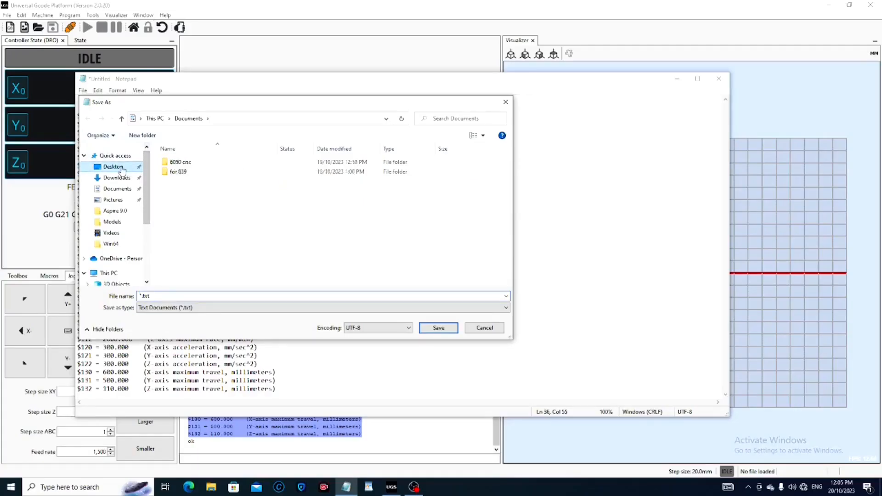
pyautogui.click(113, 166)
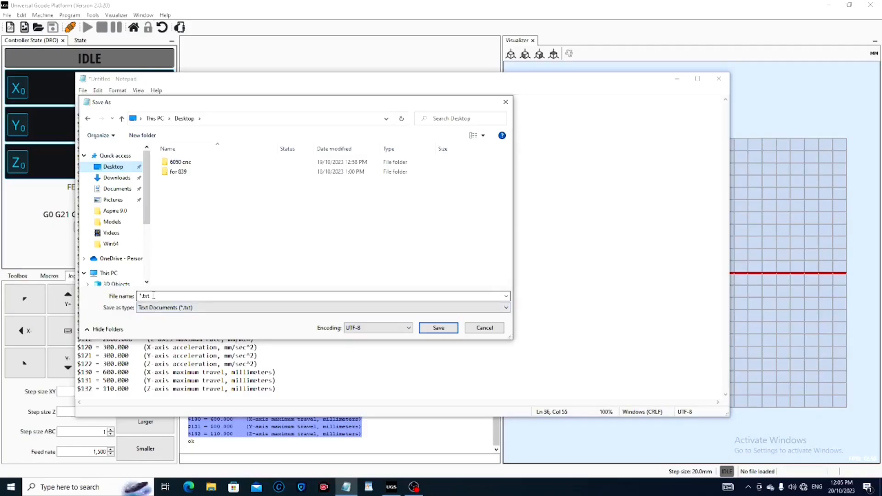
pyautogui.click(169, 296)
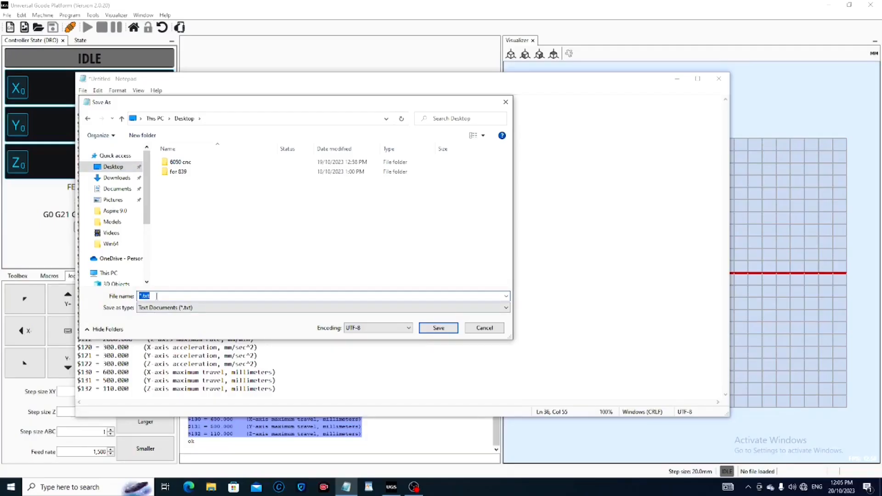
pyautogui.write('U')
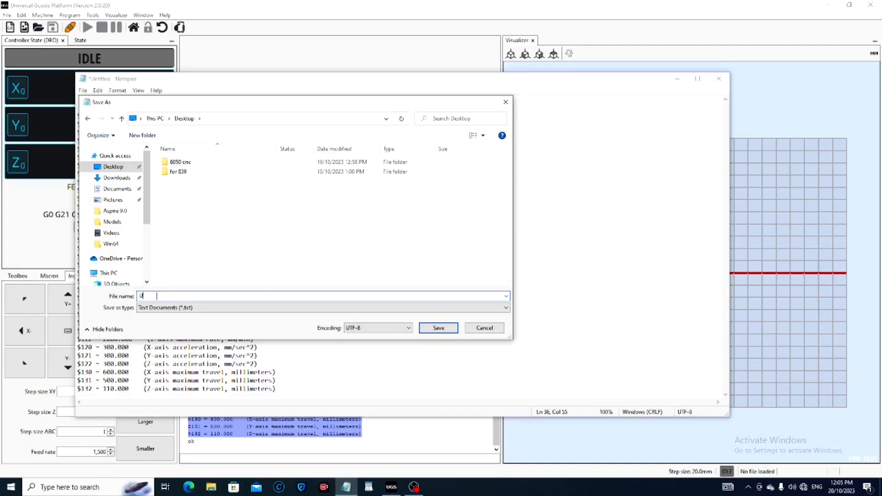
pyautogui.write('GS')
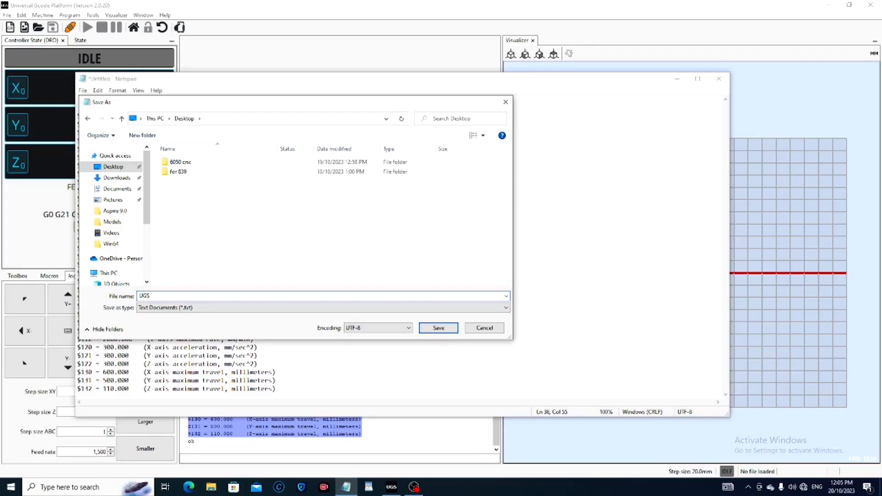
pyautogui.write('6050')
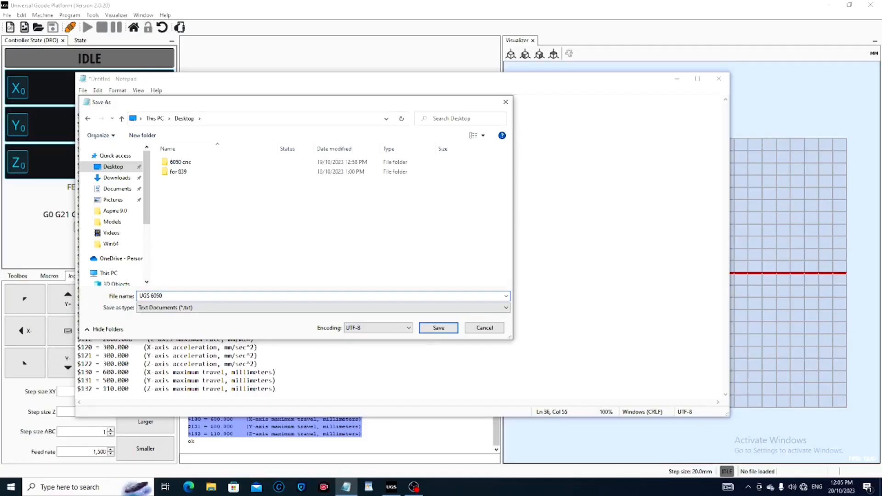
pyautogui.write('CN')
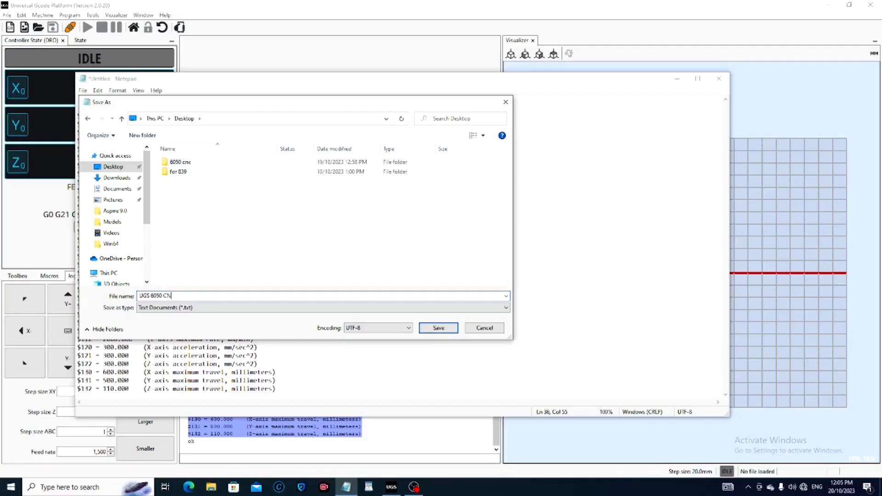
pyautogui.write('C')
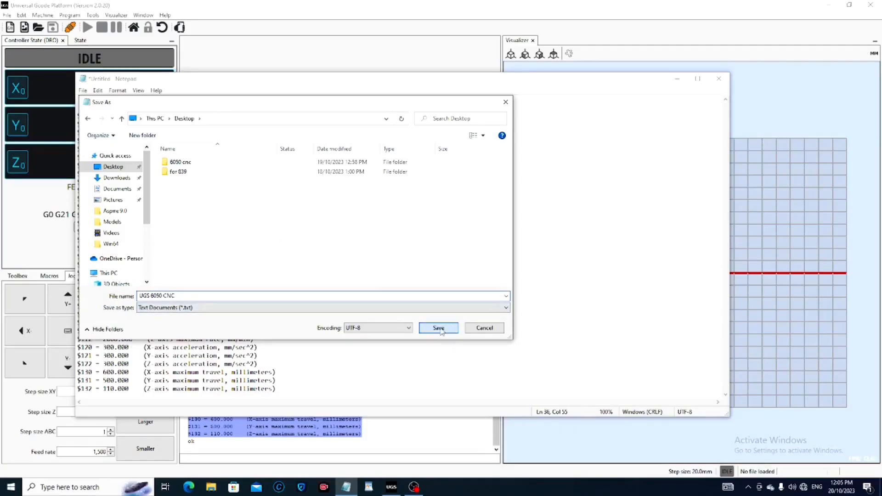
pyautogui.click(438, 328)
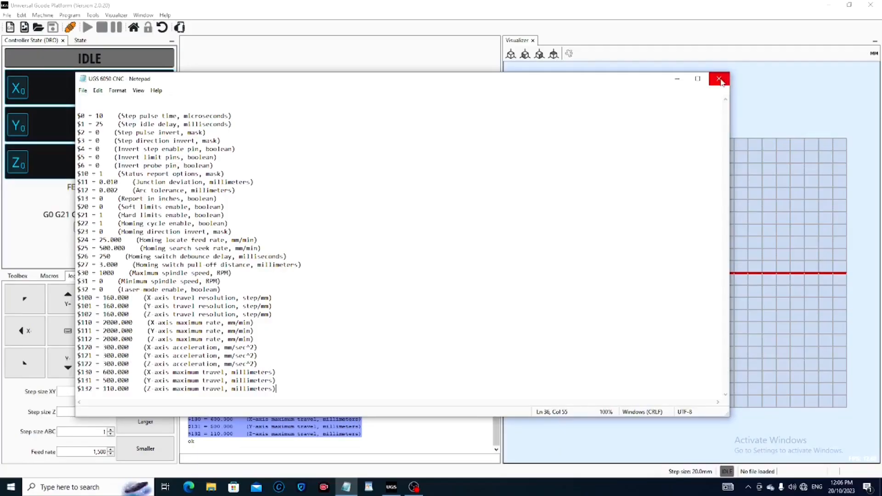
pyautogui.click(719, 79)
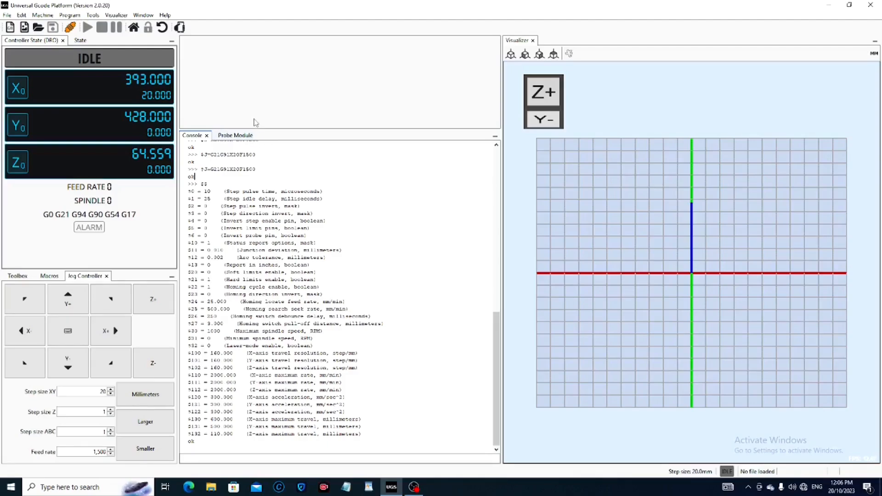
# Step: Show the Probe Module with touch plate thickness and Z probe distance
pyautogui.click(233, 136)
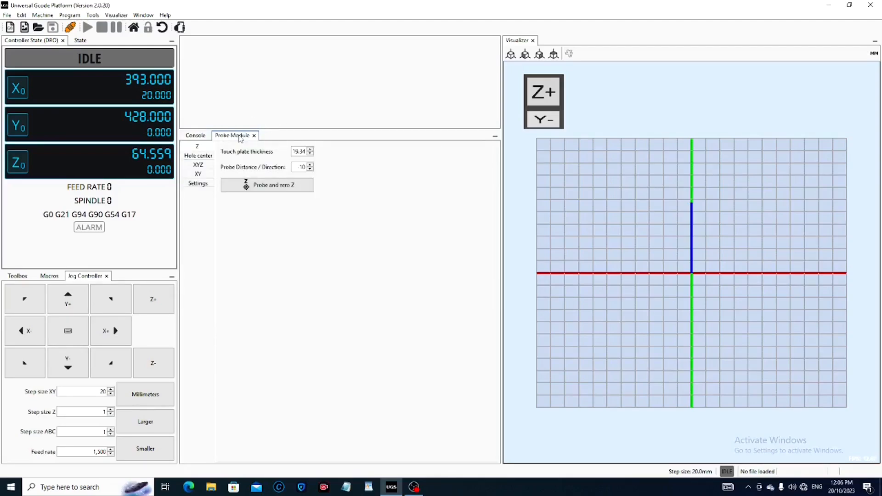
pyautogui.moveTo(232, 135)
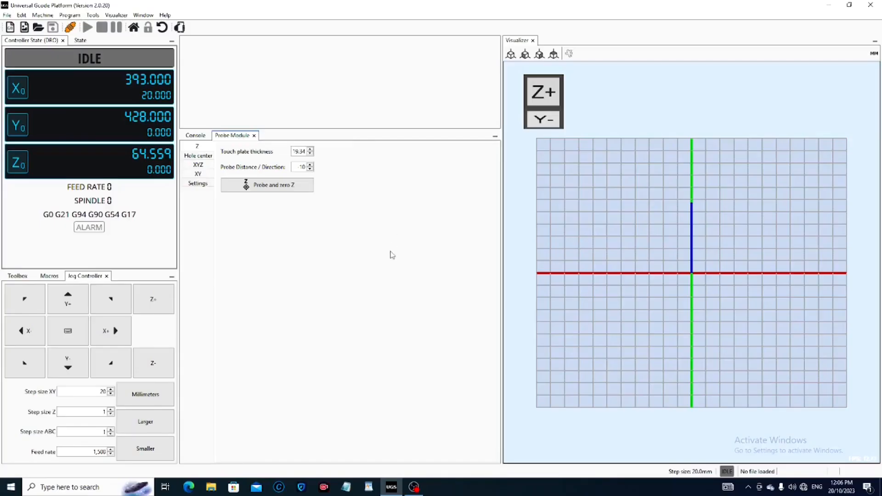
pyautogui.moveTo(399, 281)
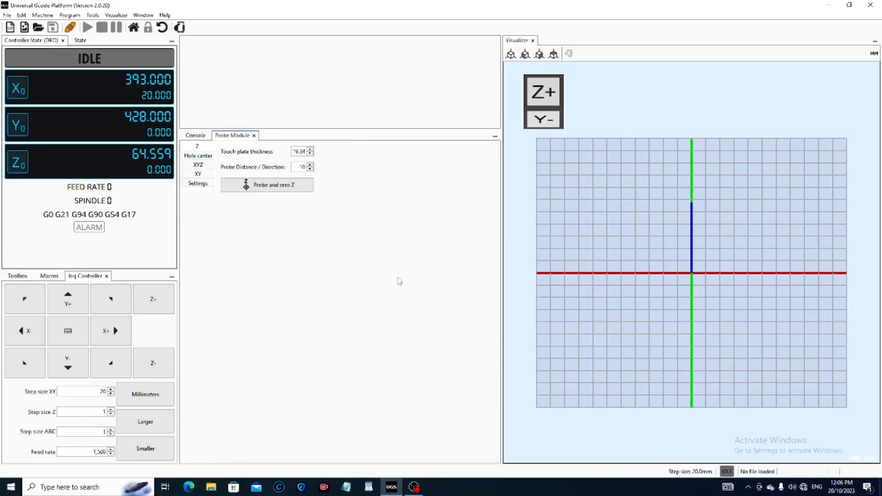
pyautogui.moveTo(399, 298)
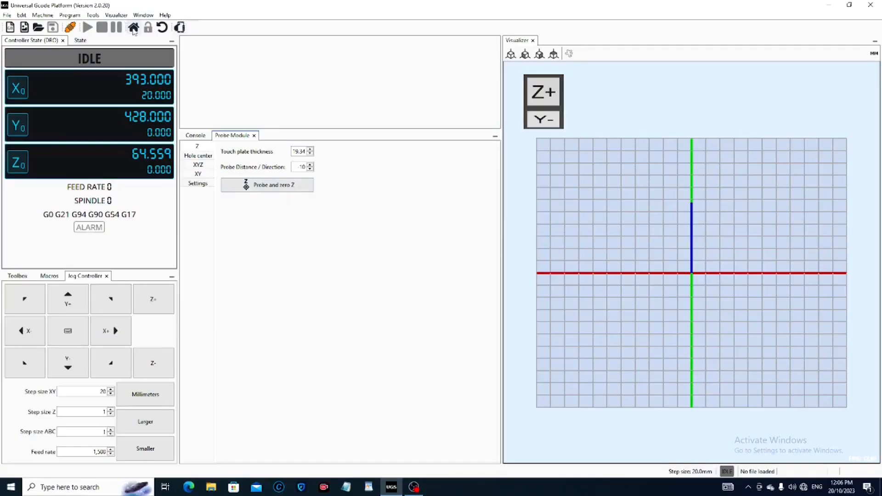
pyautogui.moveTo(133, 27)
pyautogui.write('$100')
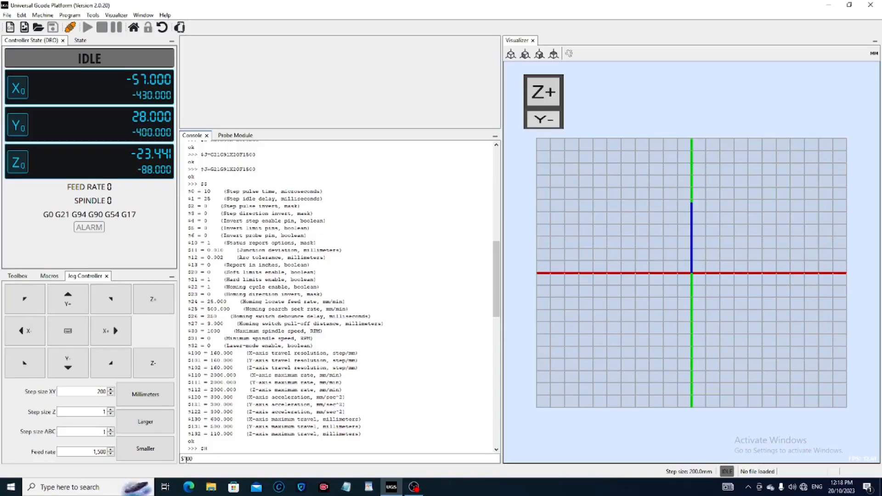
# Step: Enter the $100= X steps/mm command in the console, removing a stray minus sign
pyautogui.write('-')
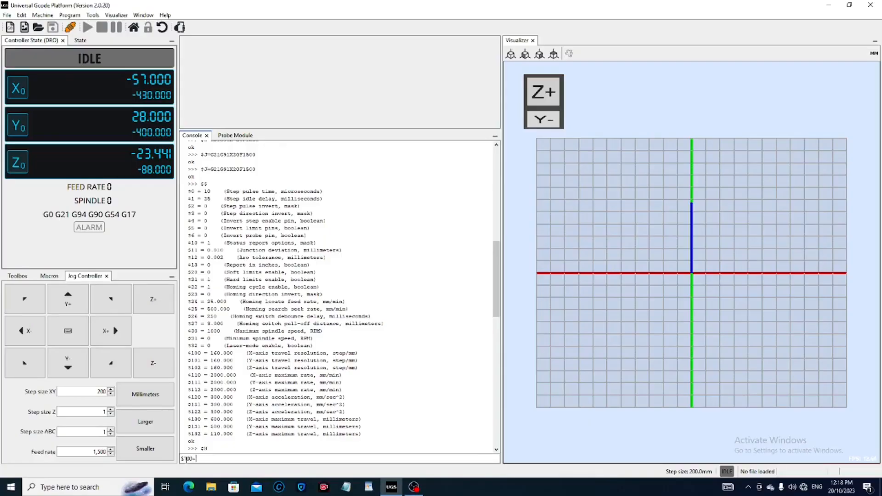
pyautogui.press('Backspace')
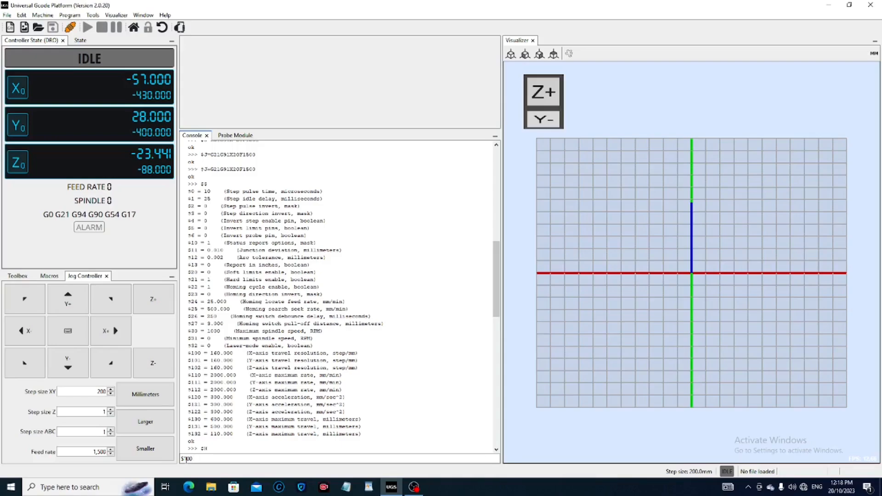
pyautogui.write('=')
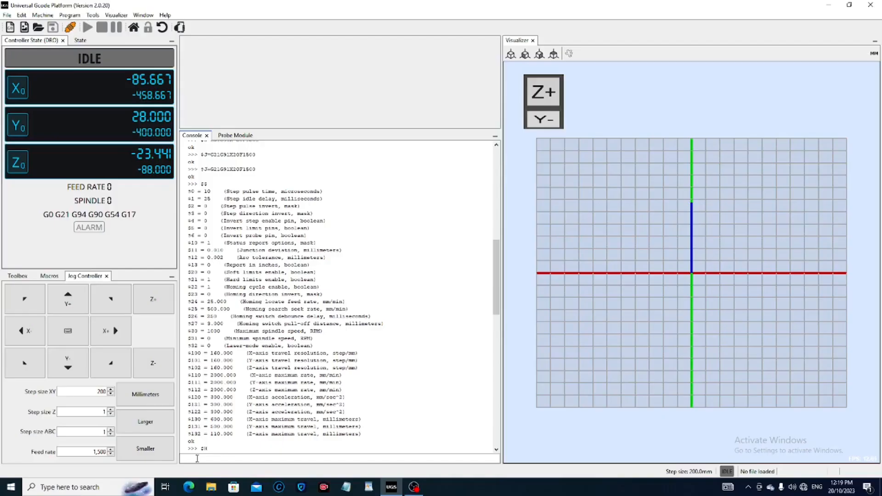
# Step: Re-query the settings with $$ and scroll down through the console output
pyautogui.write('$$')
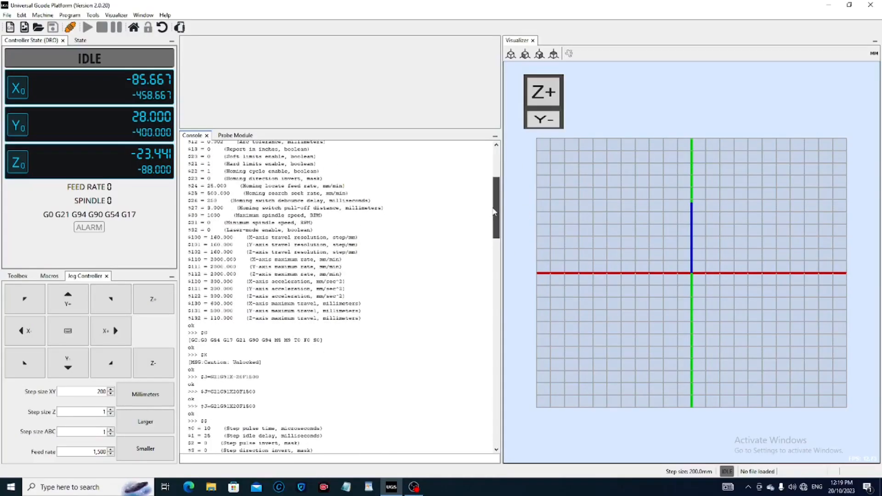
pyautogui.scroll(-3)
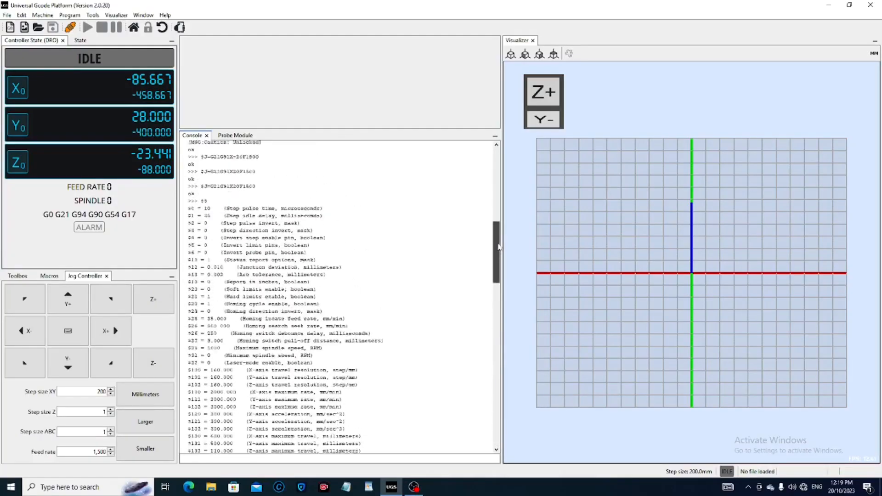
pyautogui.scroll(-3)
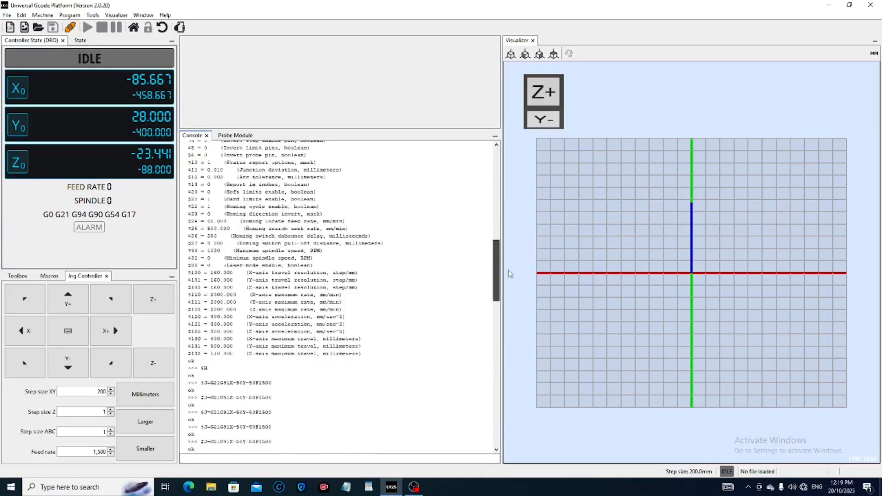